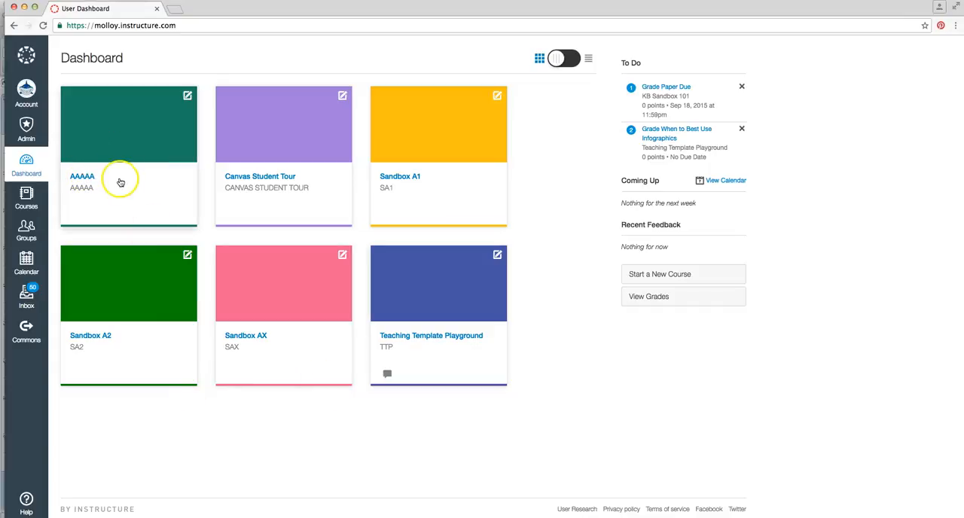
Enter the AAAAA course from its dashboard card
left_click(81, 177)
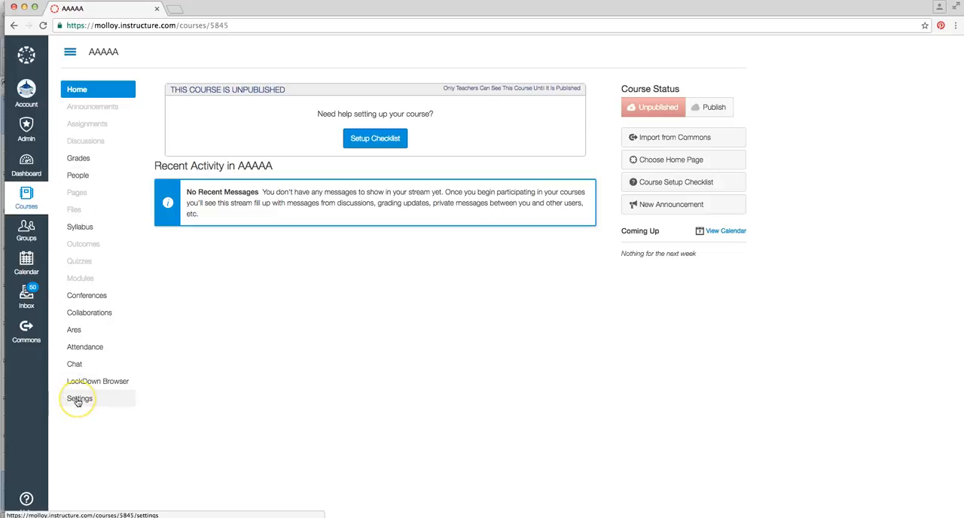
Go to AAAAA's Settings and head toward Import Course Content
left_click(80, 398)
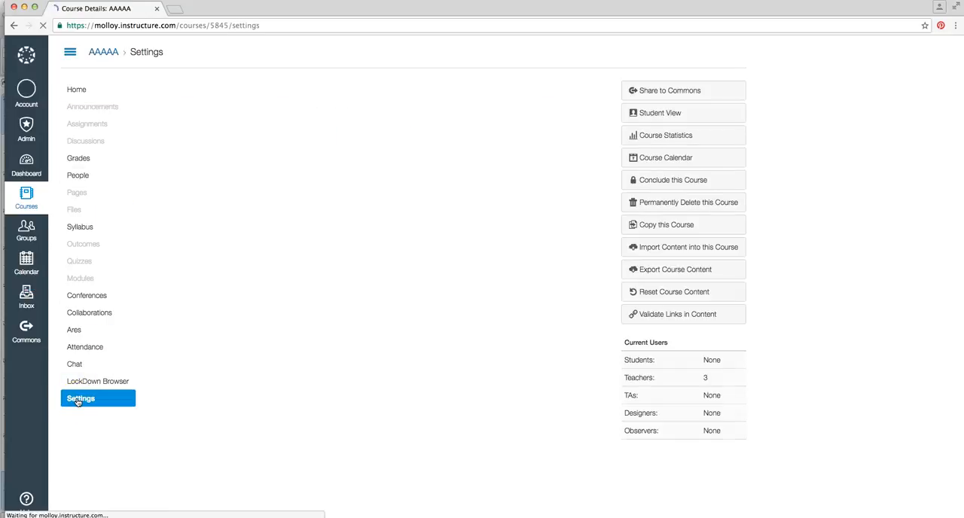
left_click(81, 398)
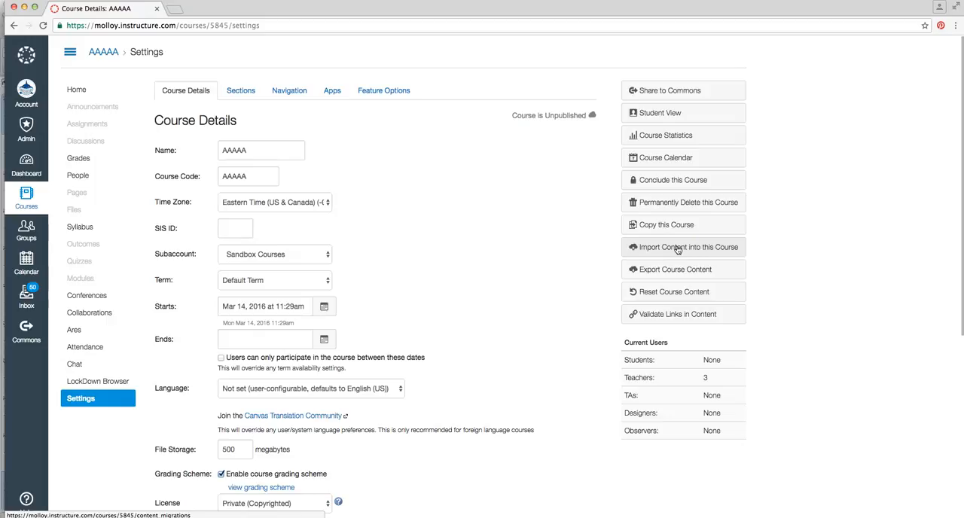
left_click(683, 247)
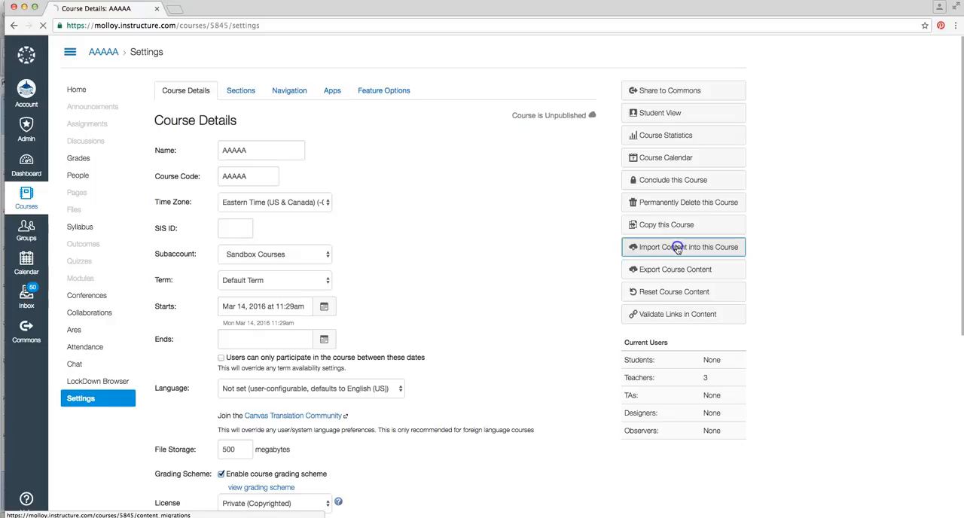
Begin an import with content type 'Copy a Canvas Course'
left_click(683, 248)
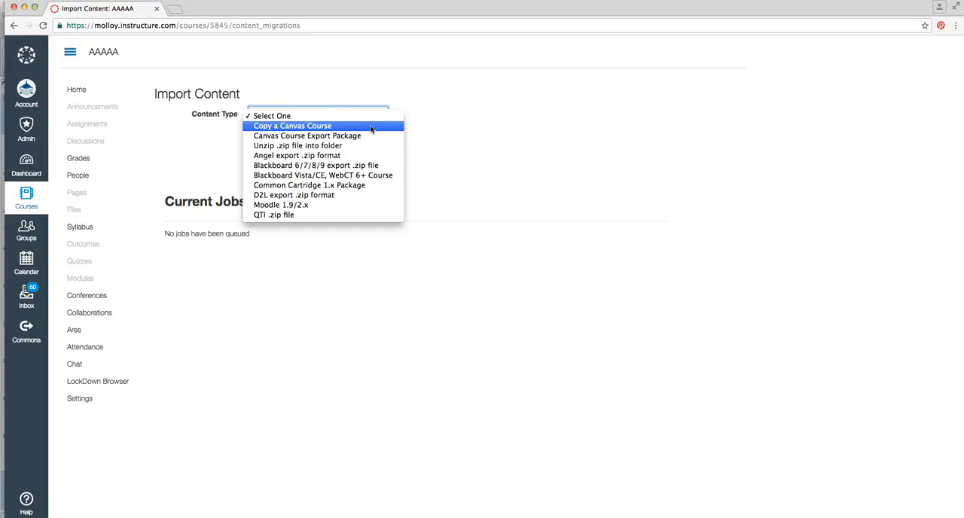
left_click(292, 127)
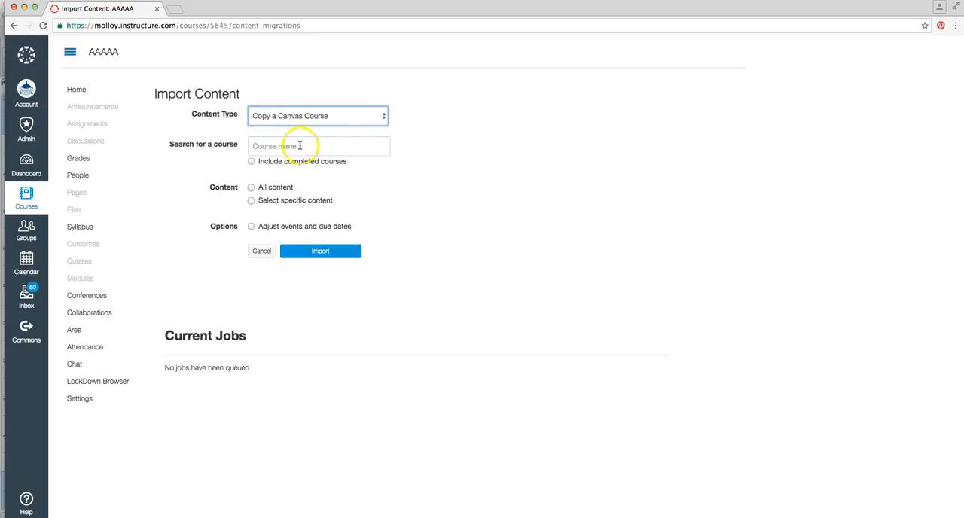
Search 'teac' and choose Copy Of Teaching Template as the source course
left_click(319, 146)
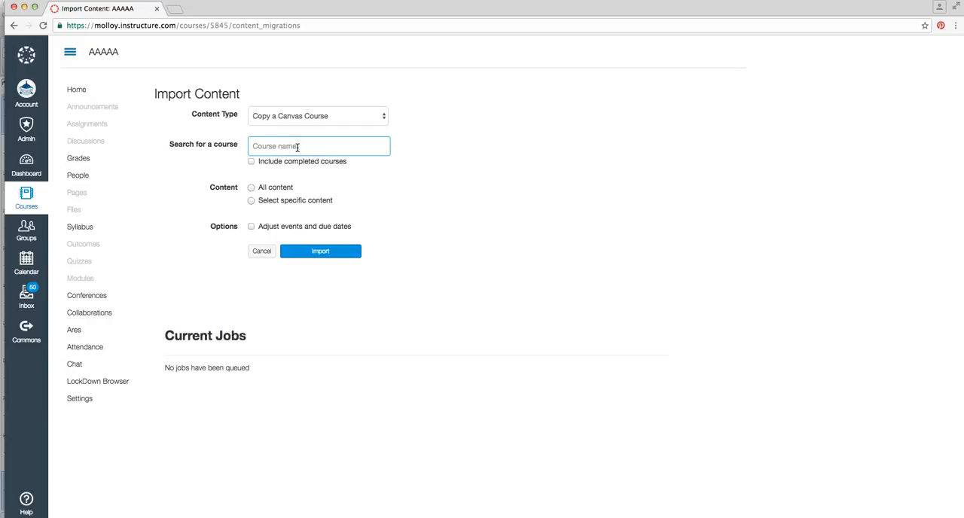
type("teaching")
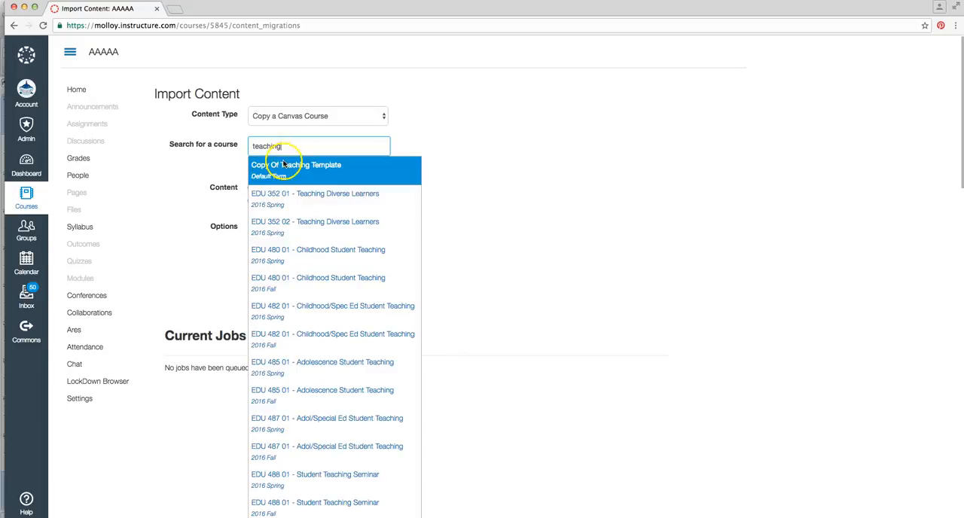
left_click(295, 166)
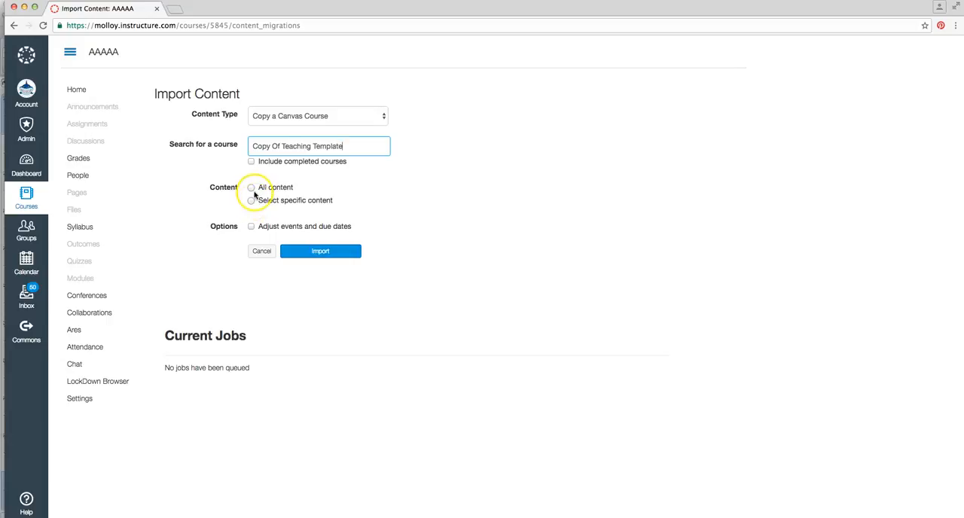
Select All content and run the import from the template
left_click(251, 187)
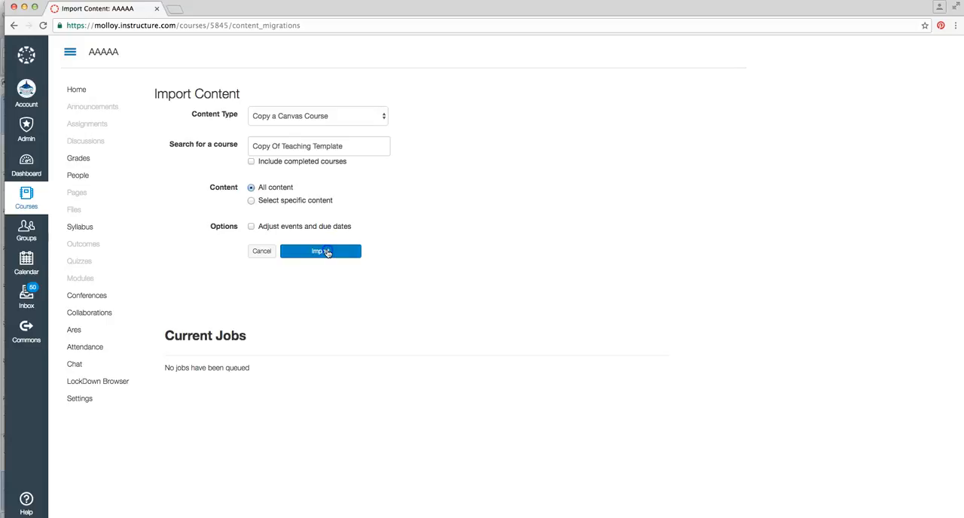
left_click(320, 250)
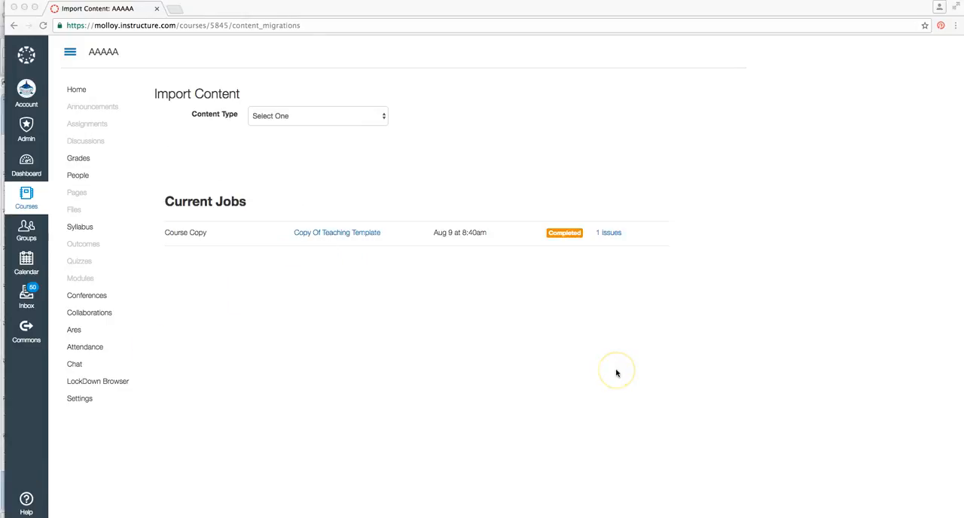
mouse_move(586, 318)
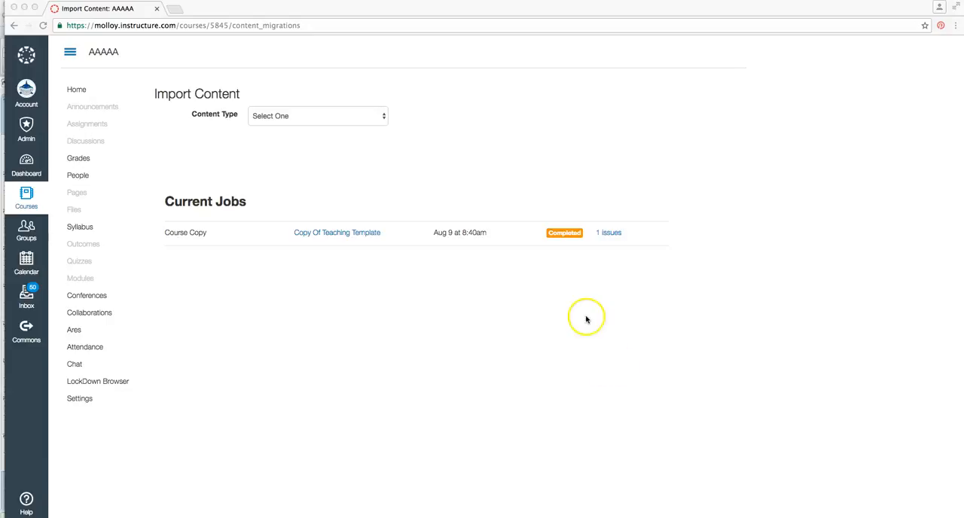
mouse_move(564, 238)
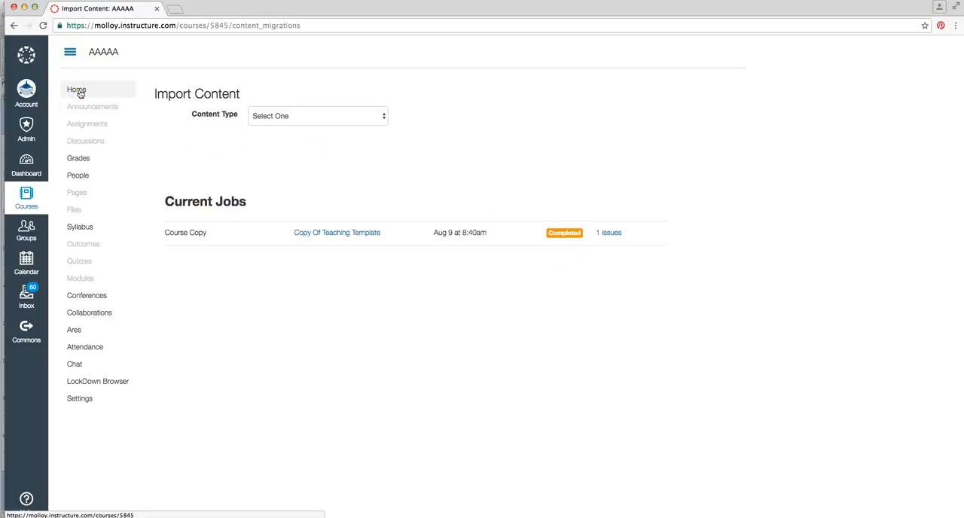
Return to the AAAAA home page showing Start Here, Syllabus and Modules tiles
left_click(76, 91)
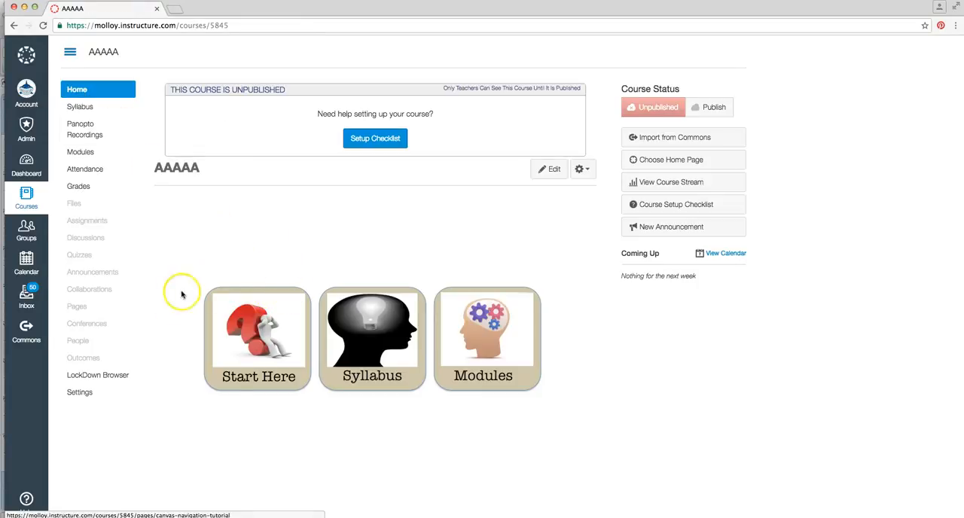
mouse_move(160, 285)
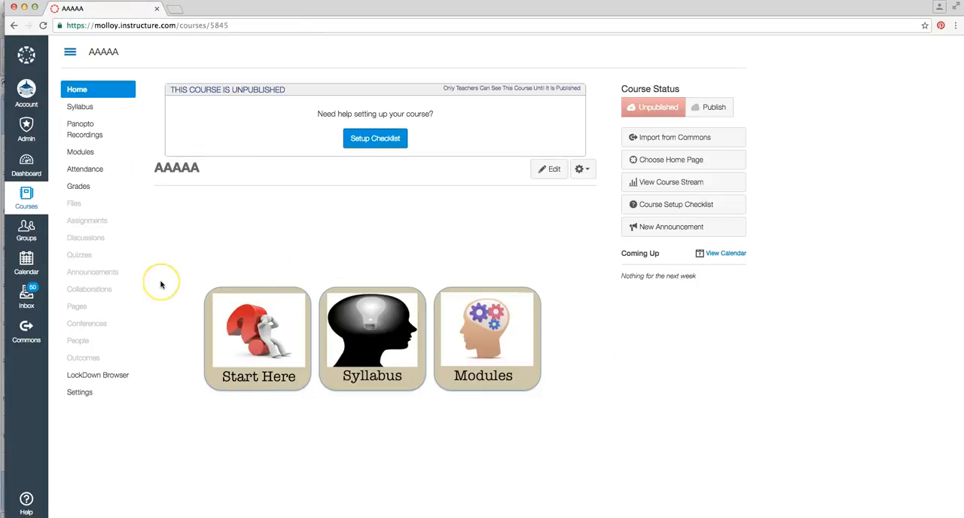